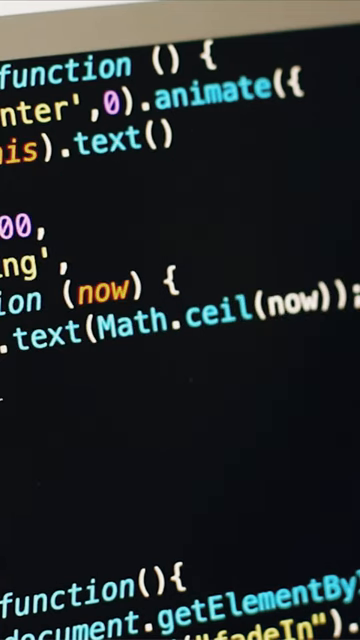
pyautogui.write('.html')
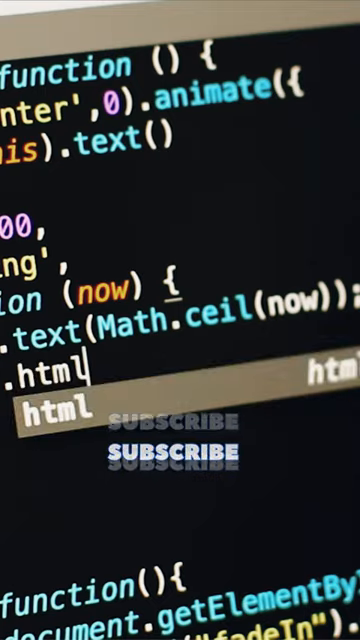